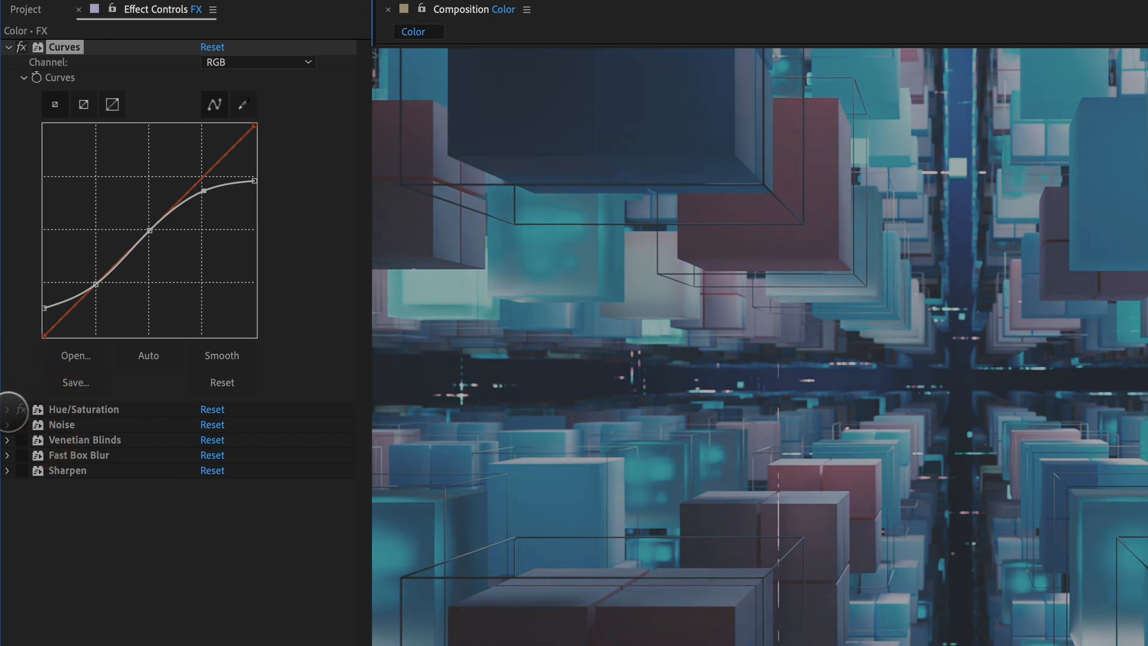
# - Reveal Hue/Saturation, Noise (15%) and Venetian Blinds scan-line settings on the FX layer
pyautogui.click(8, 409)
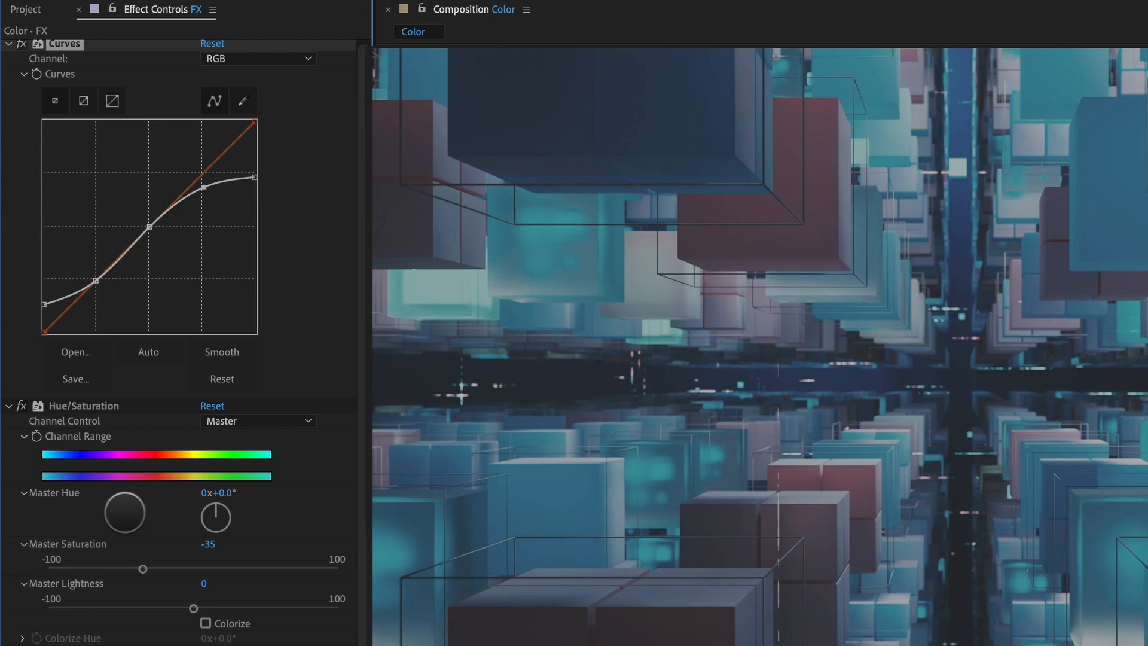
pyautogui.click(216, 516)
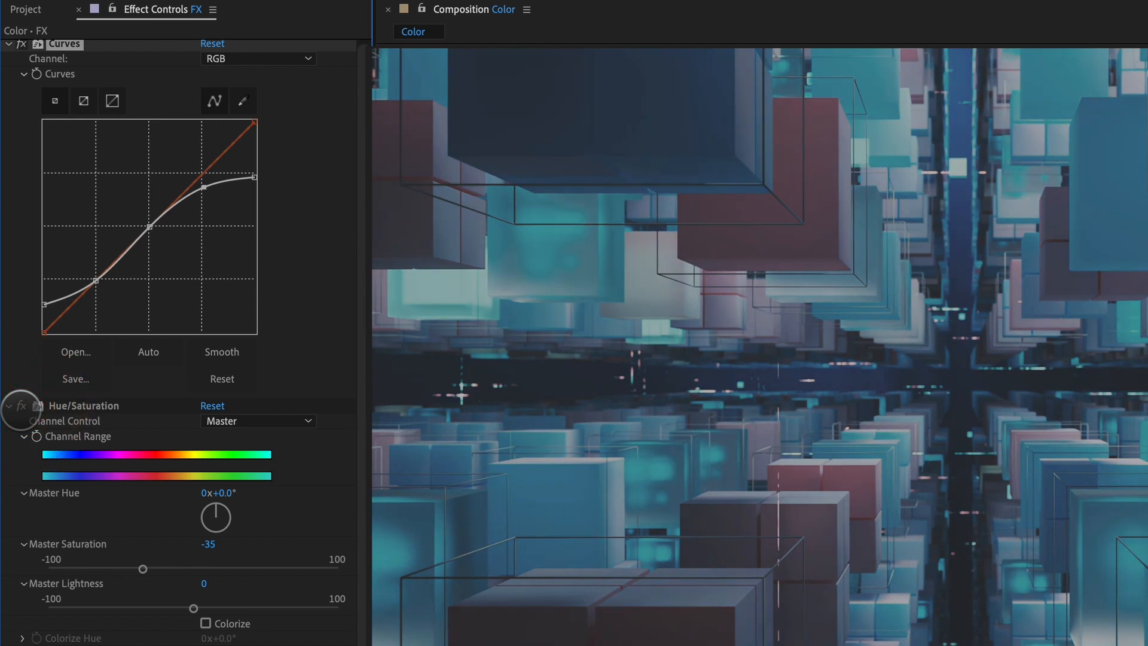
pyautogui.scroll(-3)
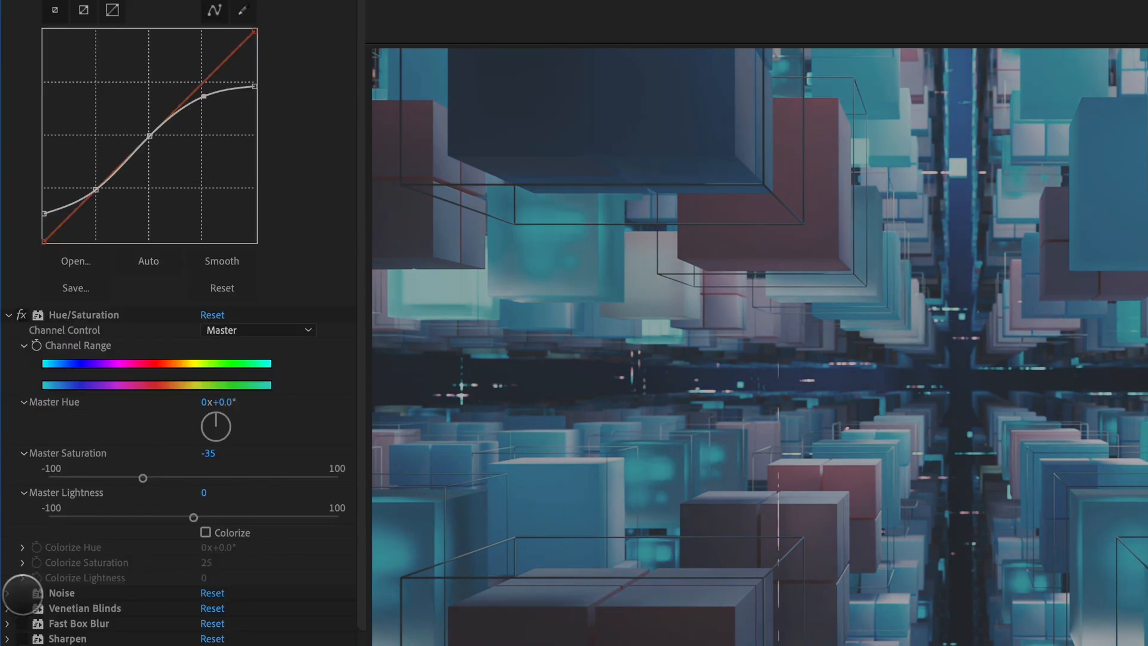
pyautogui.click(8, 594)
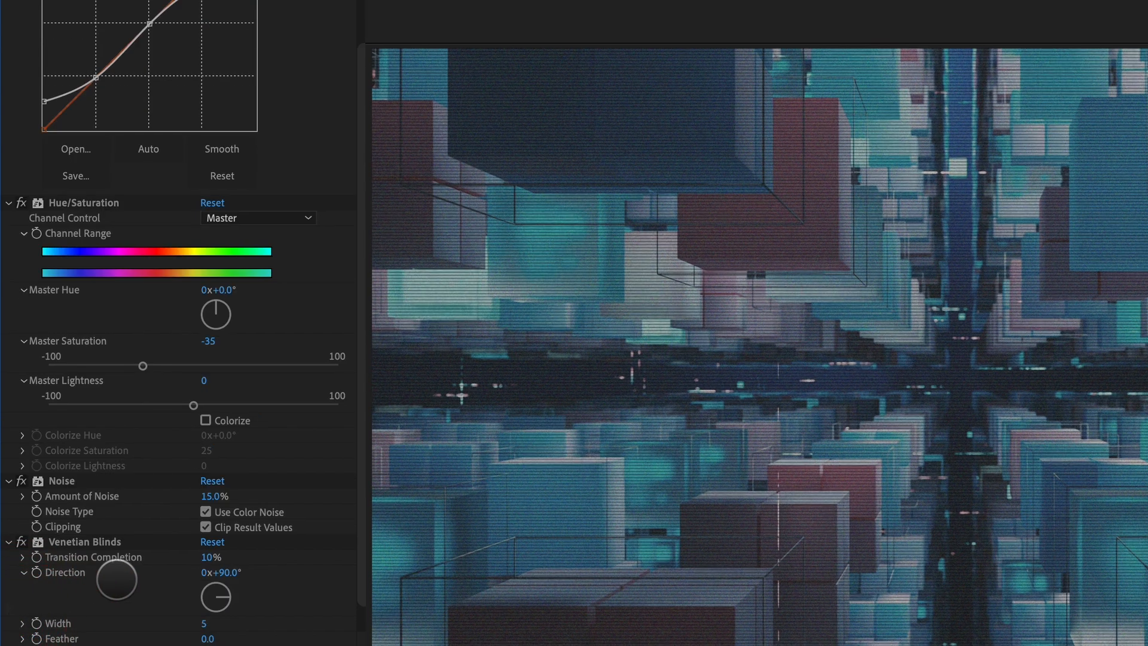
pyautogui.scroll(-3)
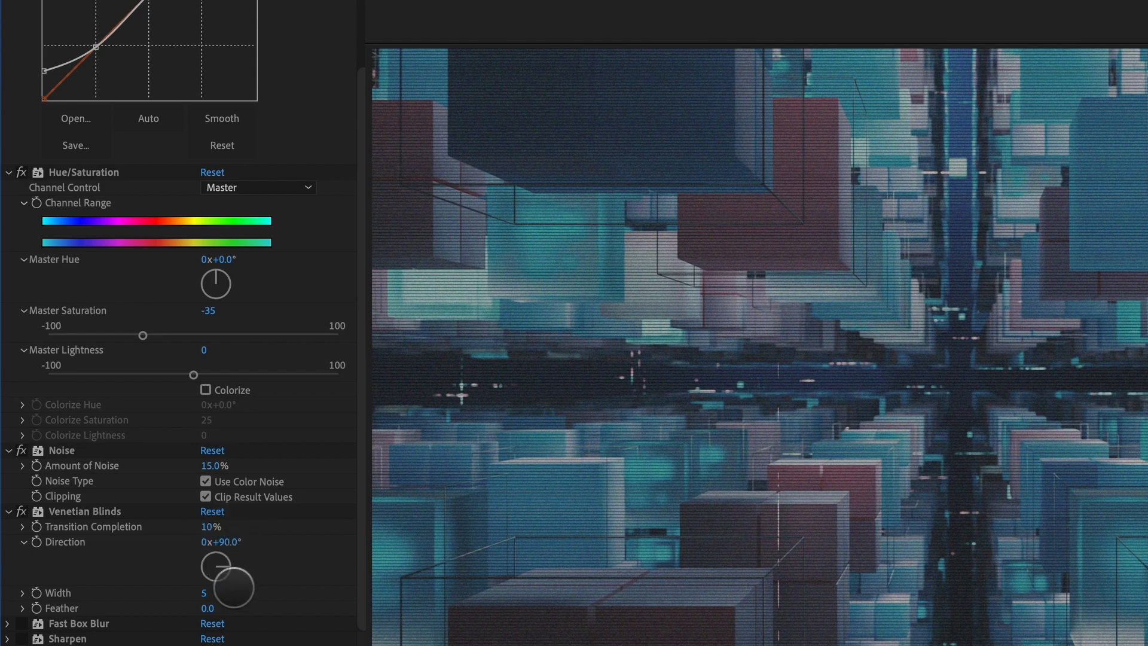
pyautogui.moveTo(135, 605)
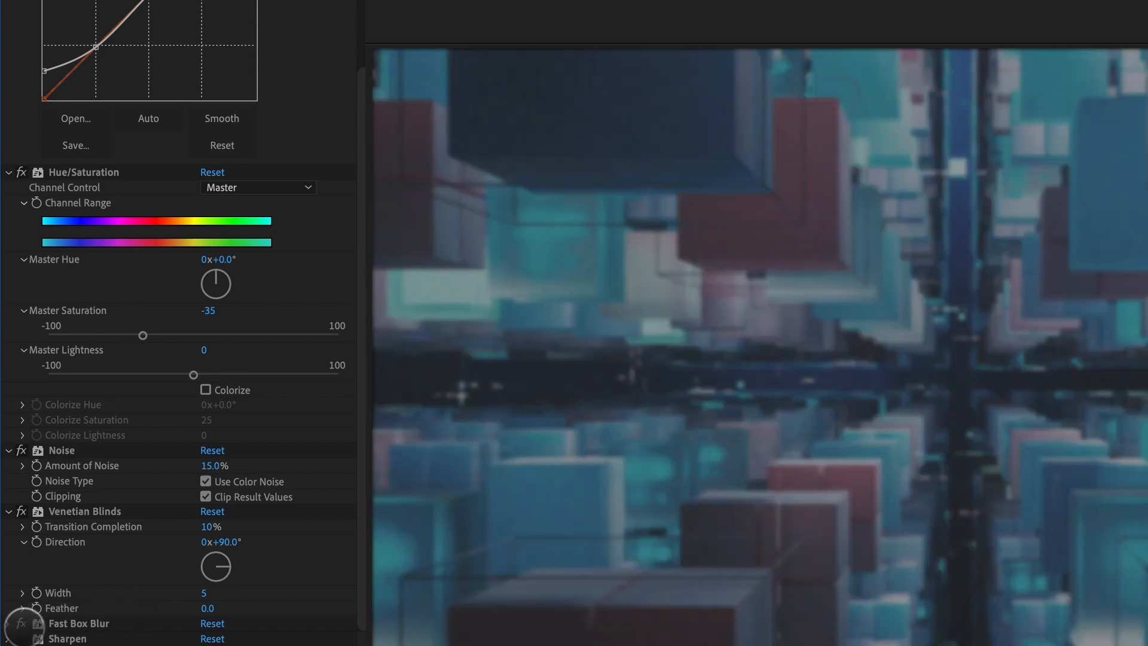
# - Reveal Fast Box Blur (radius 3) and Sharpen (250) settings on the color layer
pyautogui.click(11, 623)
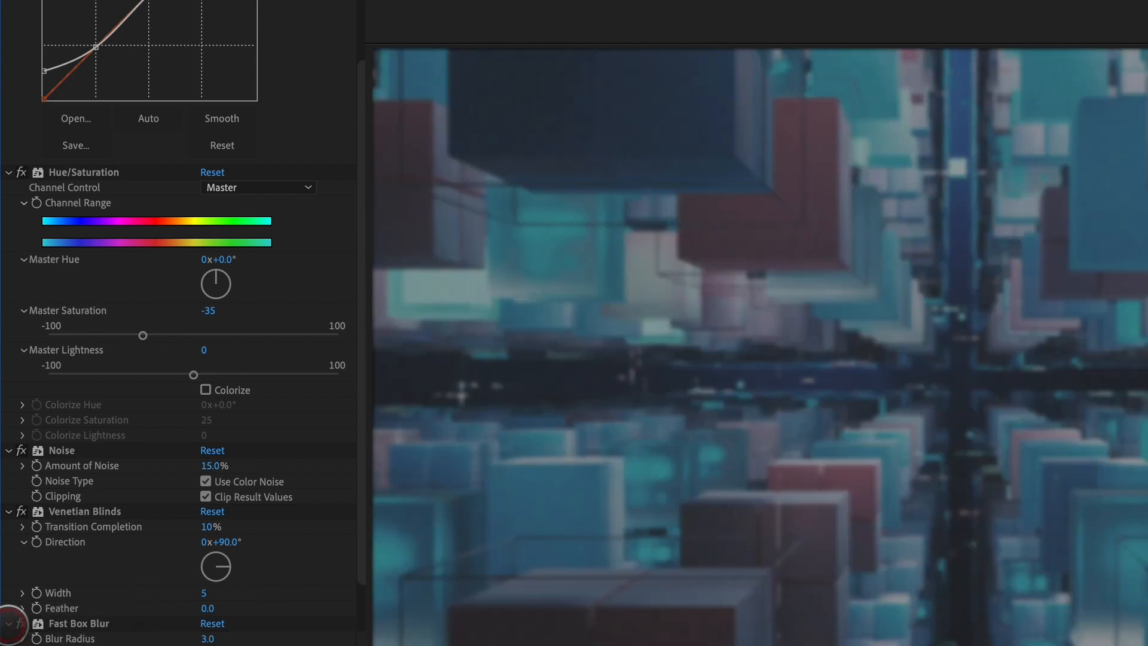
pyautogui.scroll(-3)
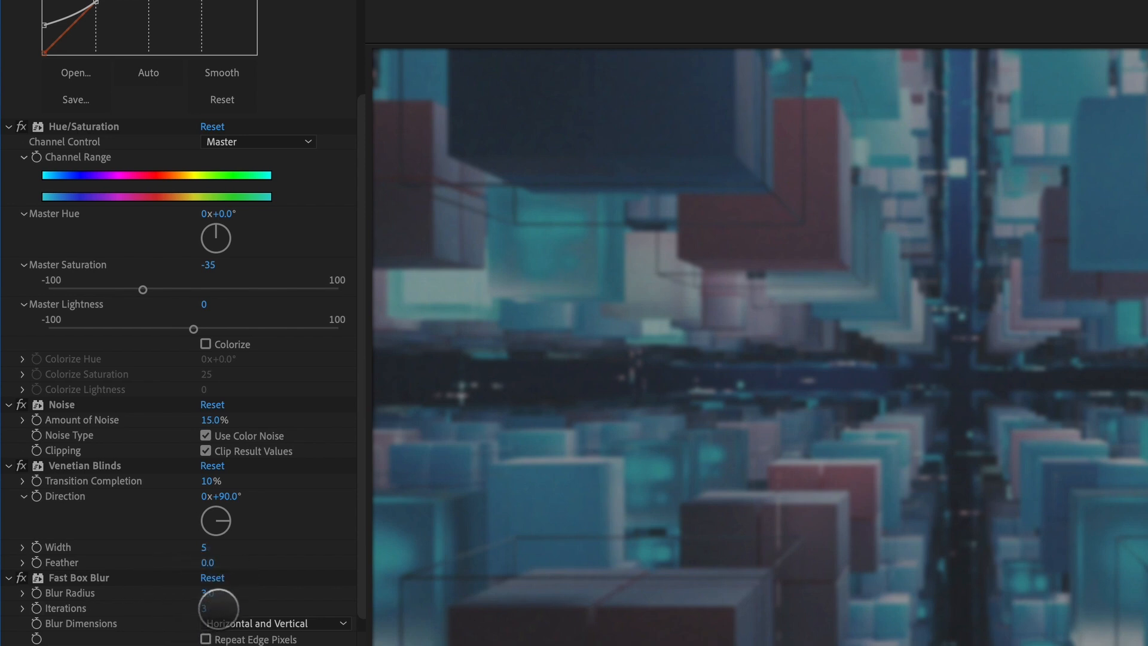
pyautogui.scroll(-3)
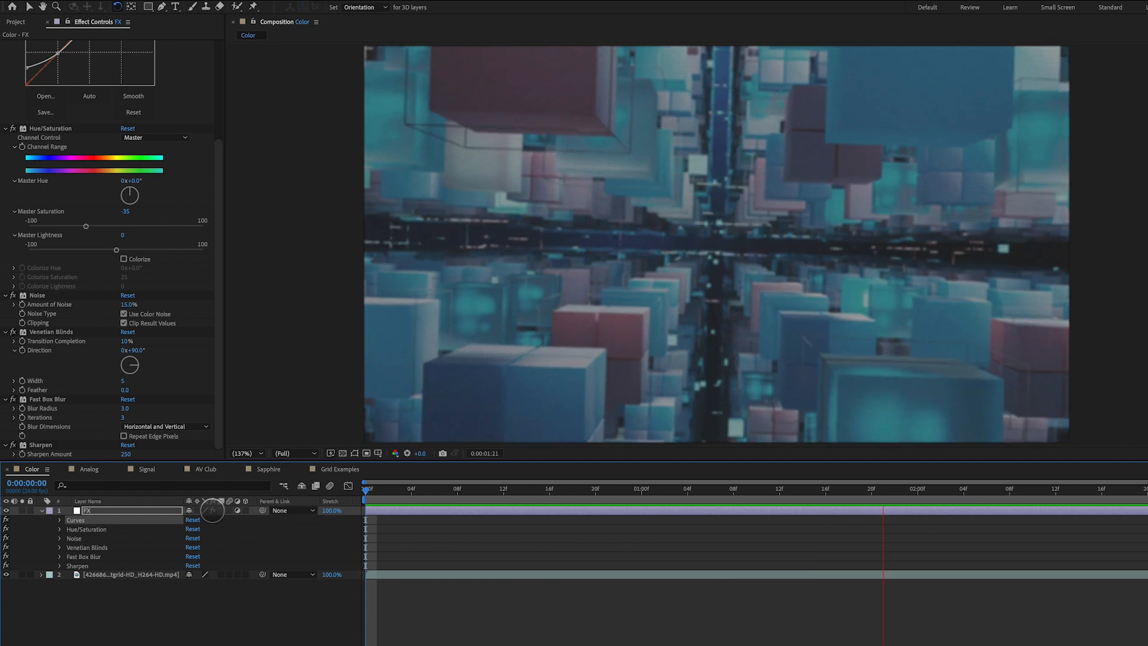
# - Switch to the Analog composition whose FX layer carries Universe Analog
pyautogui.click(87, 469)
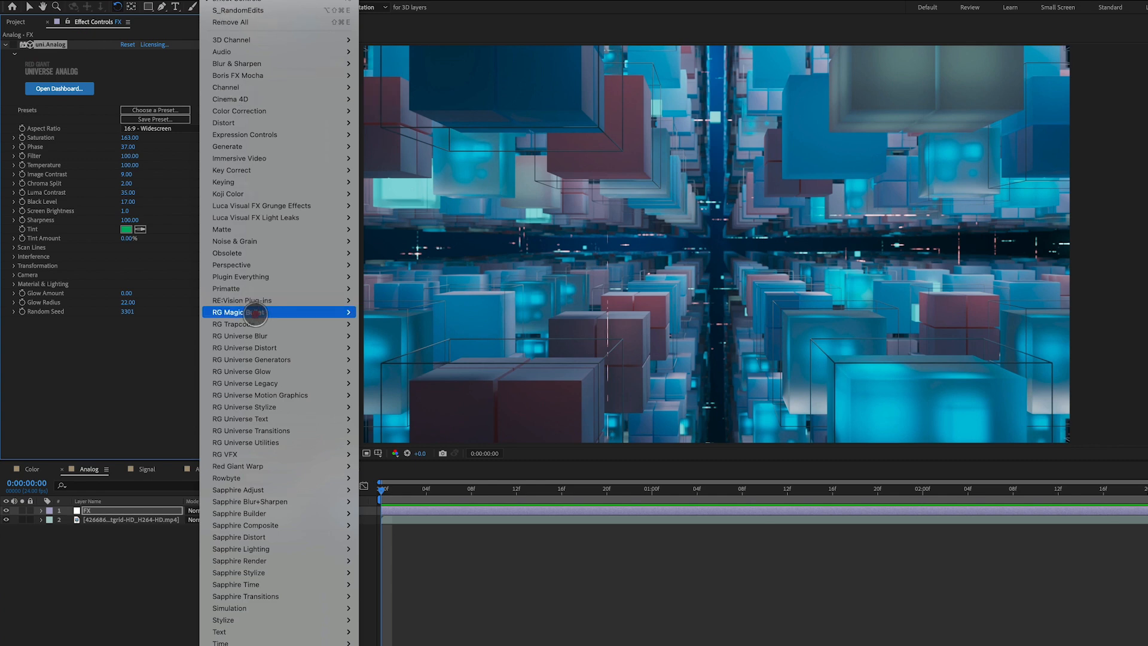
pyautogui.moveTo(240, 418)
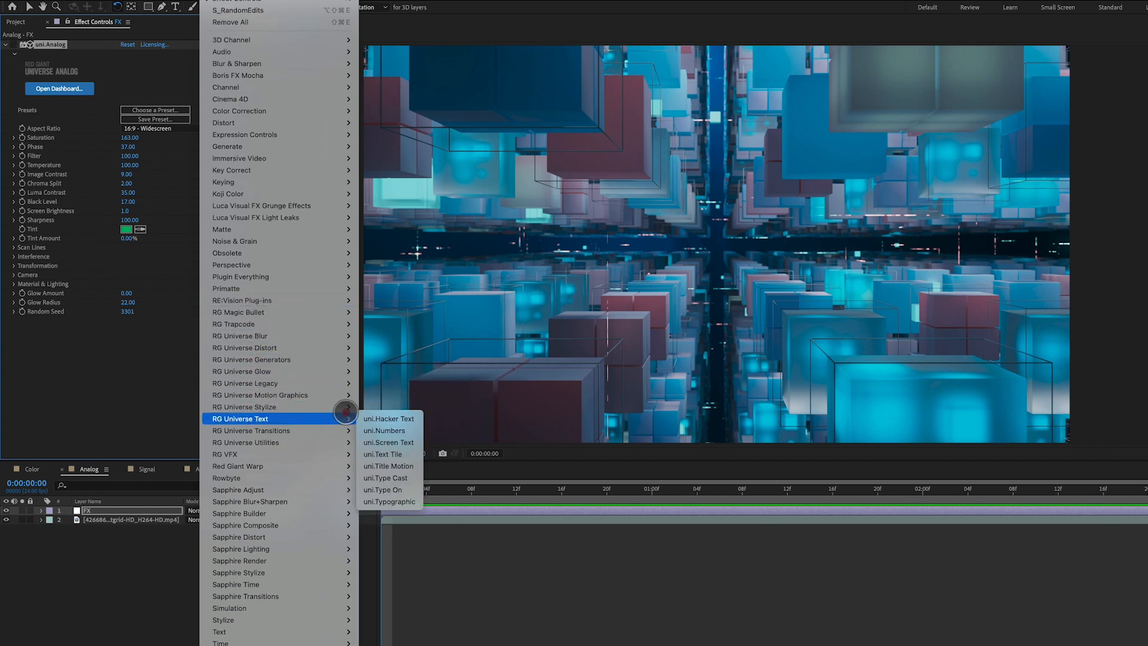
pyautogui.moveTo(244, 407)
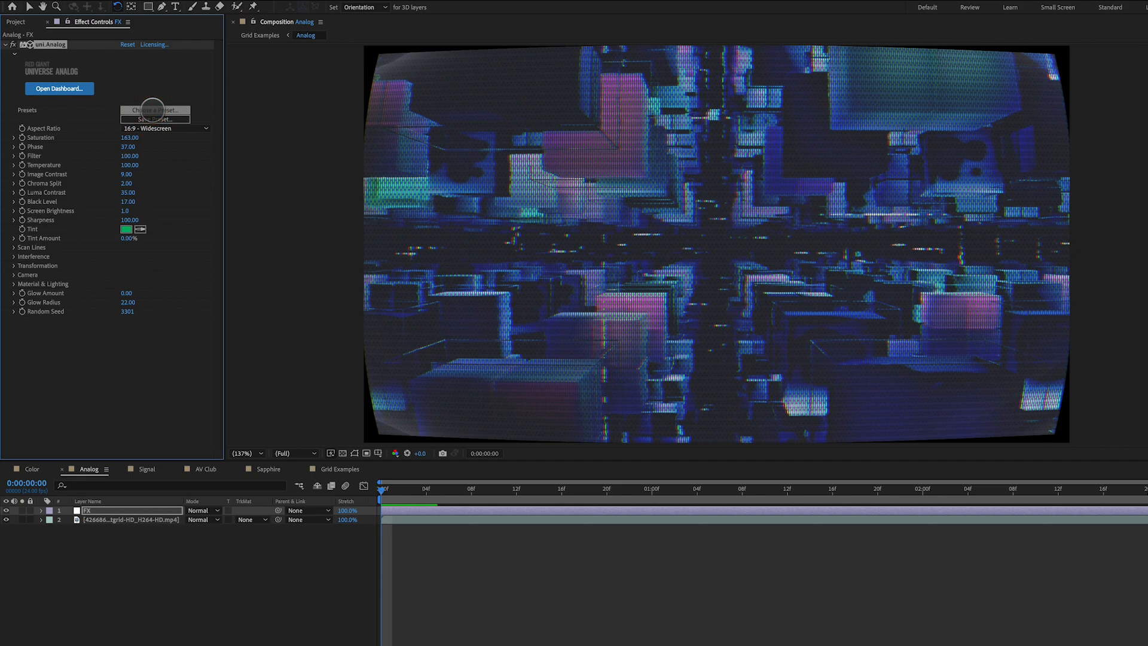
# - Bring up the Universe Dashboard and apply the Dither preset to the footage
pyautogui.click(60, 88)
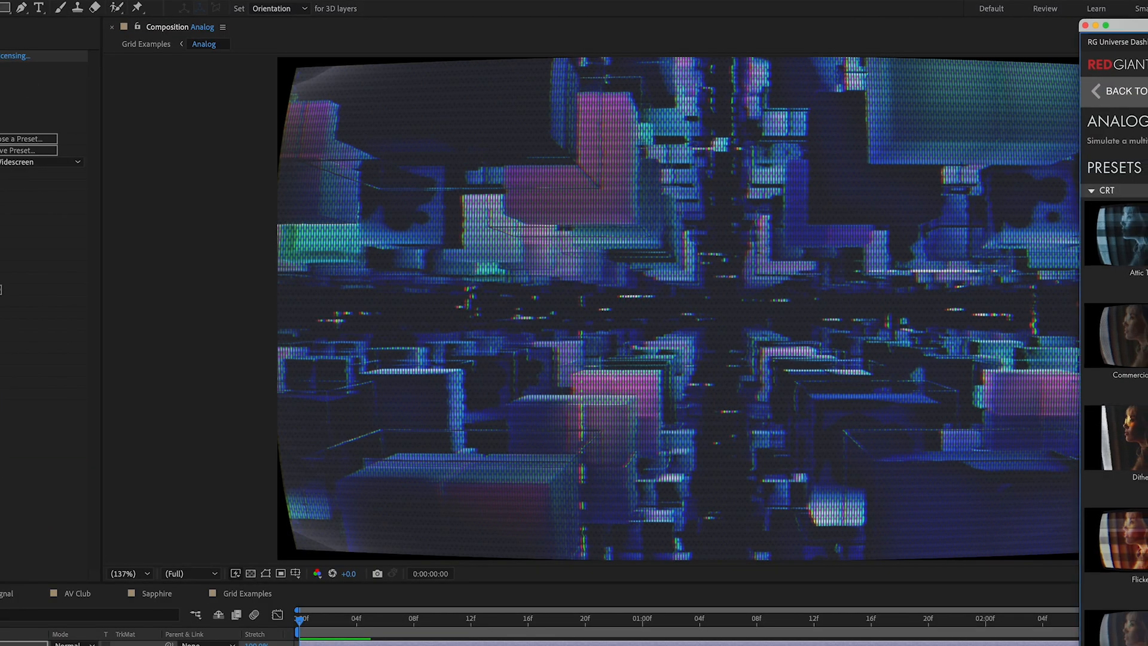
pyautogui.click(303, 417)
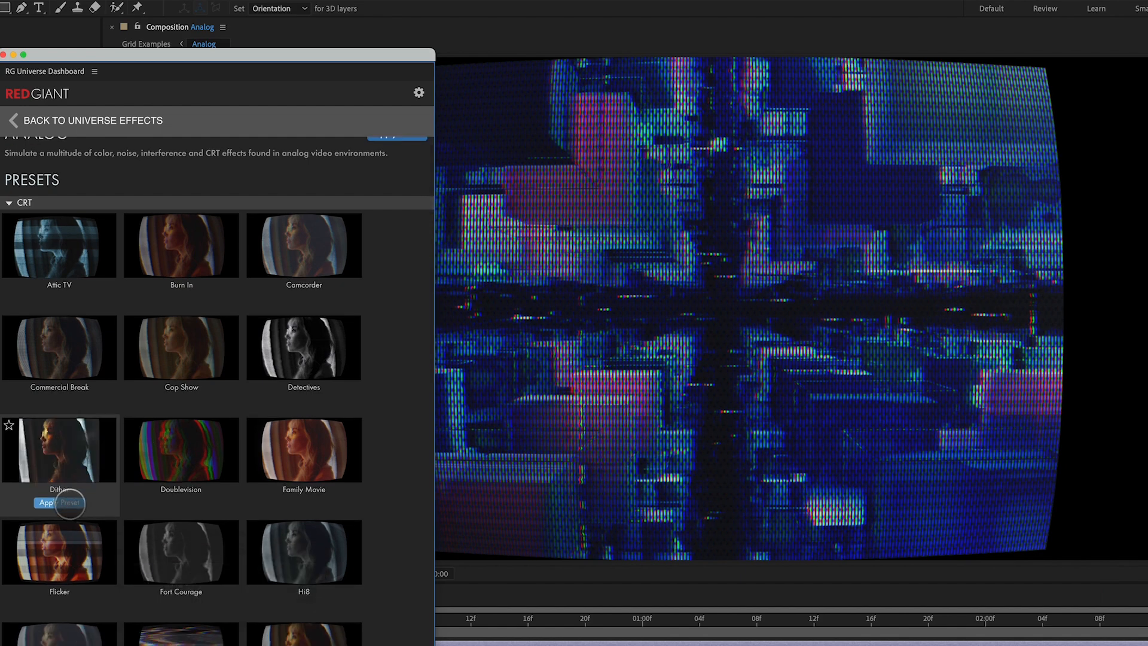
pyautogui.click(45, 504)
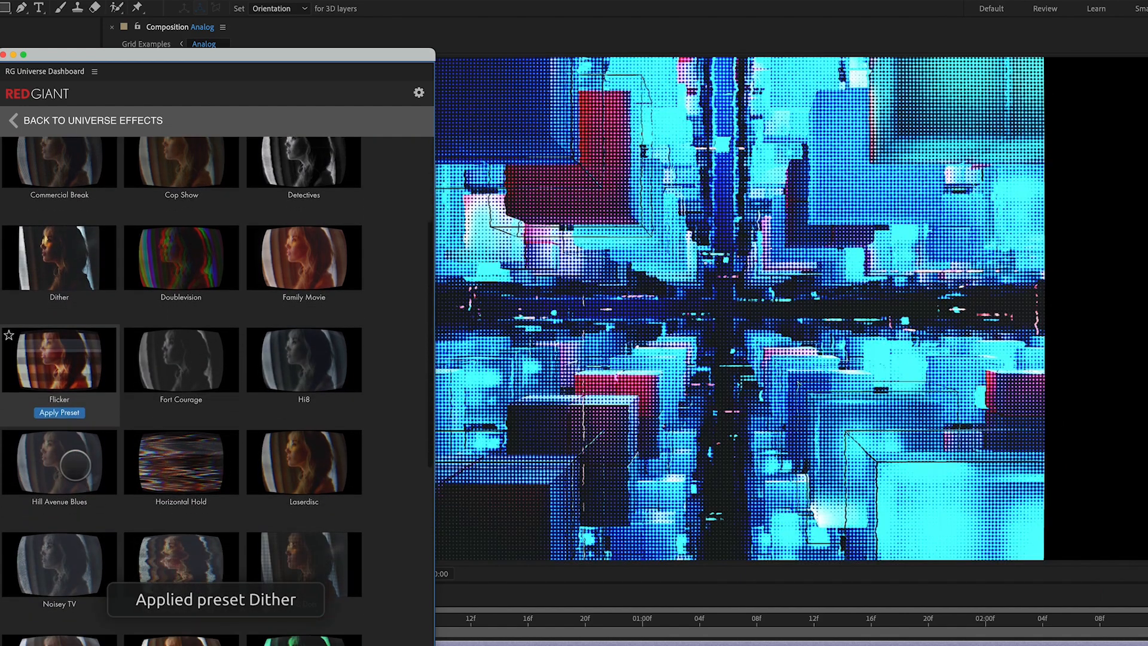
pyautogui.scroll(-3)
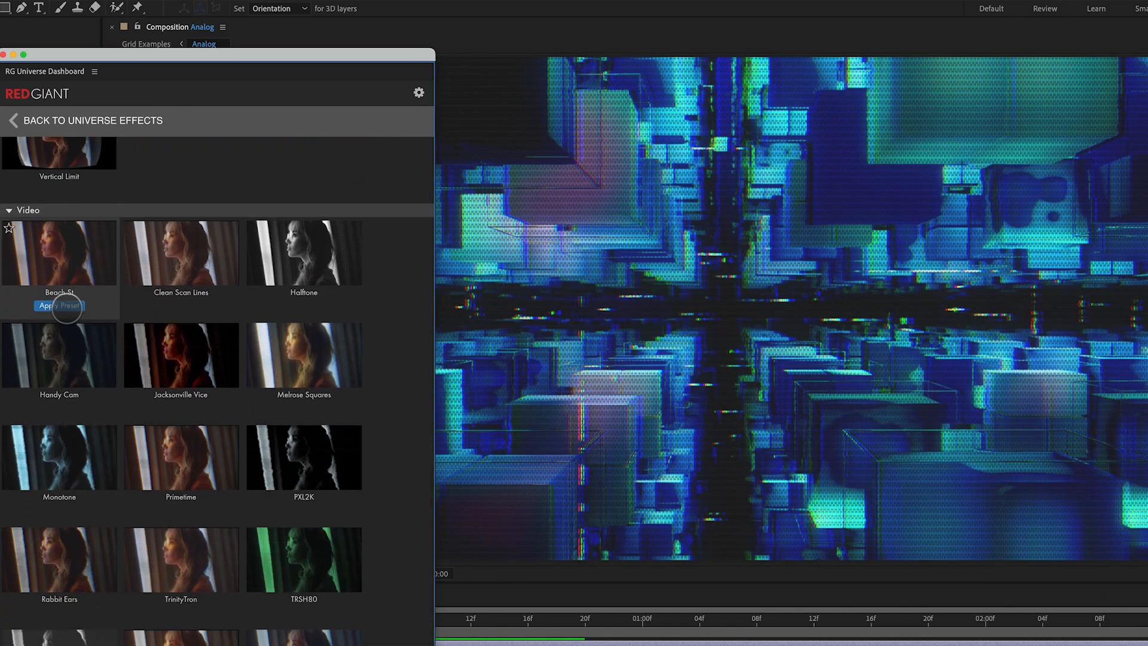
# - Try the Beach St, Halftone and Handy Cam presets, then return to the curved CRT look
pyautogui.click(302, 305)
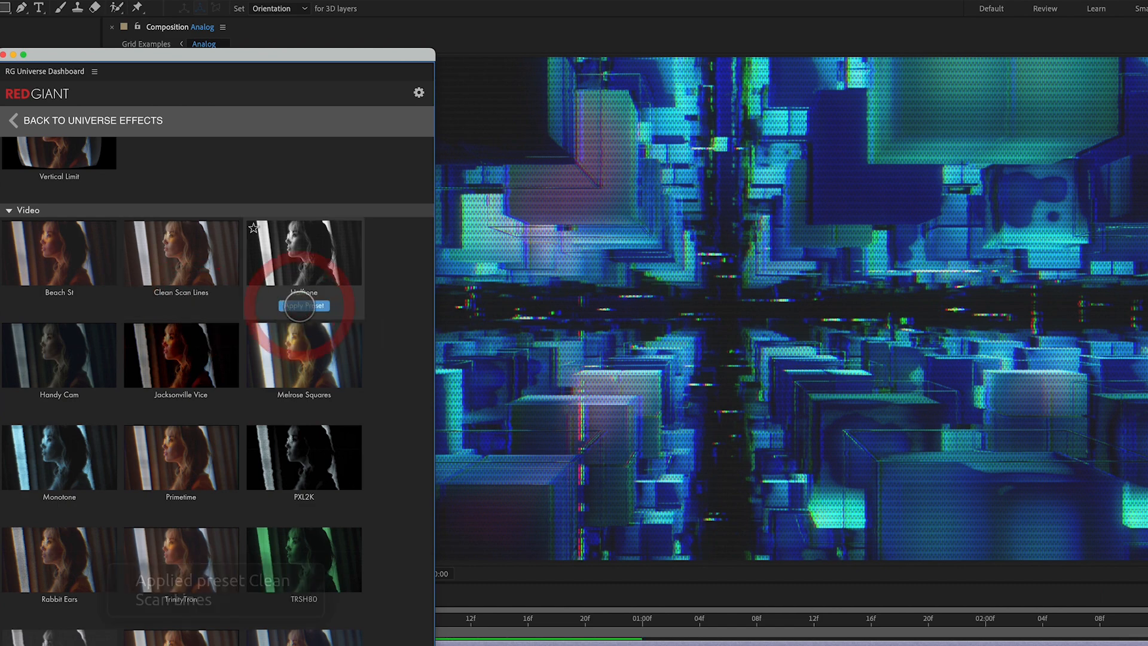
pyautogui.click(303, 305)
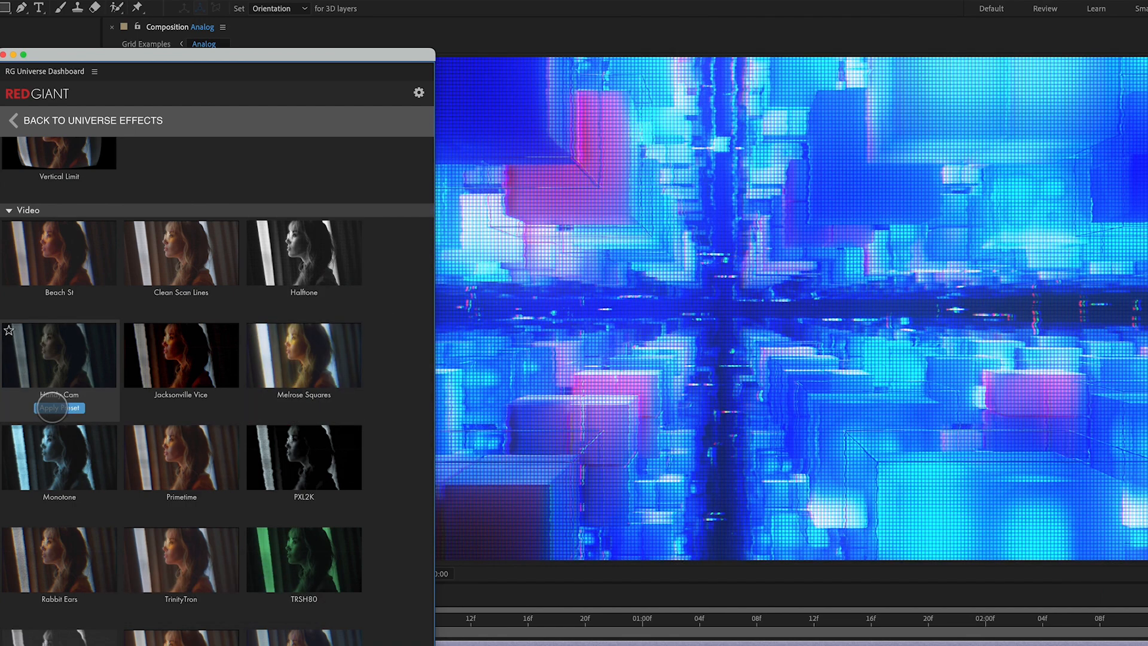
pyautogui.click(60, 408)
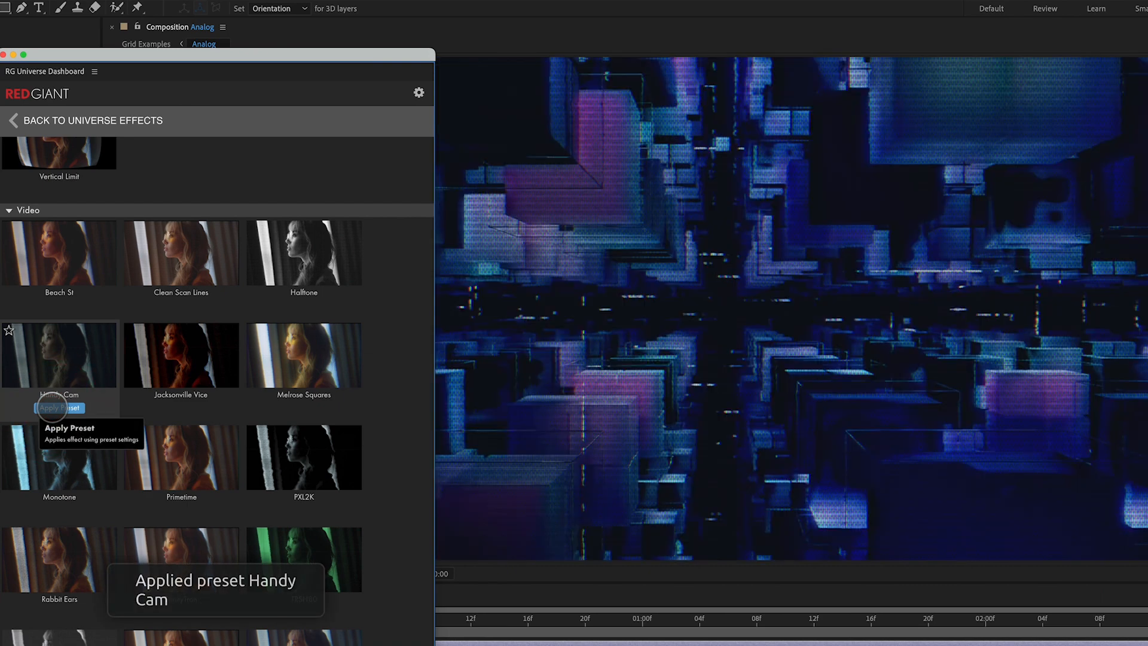
pyautogui.click(60, 408)
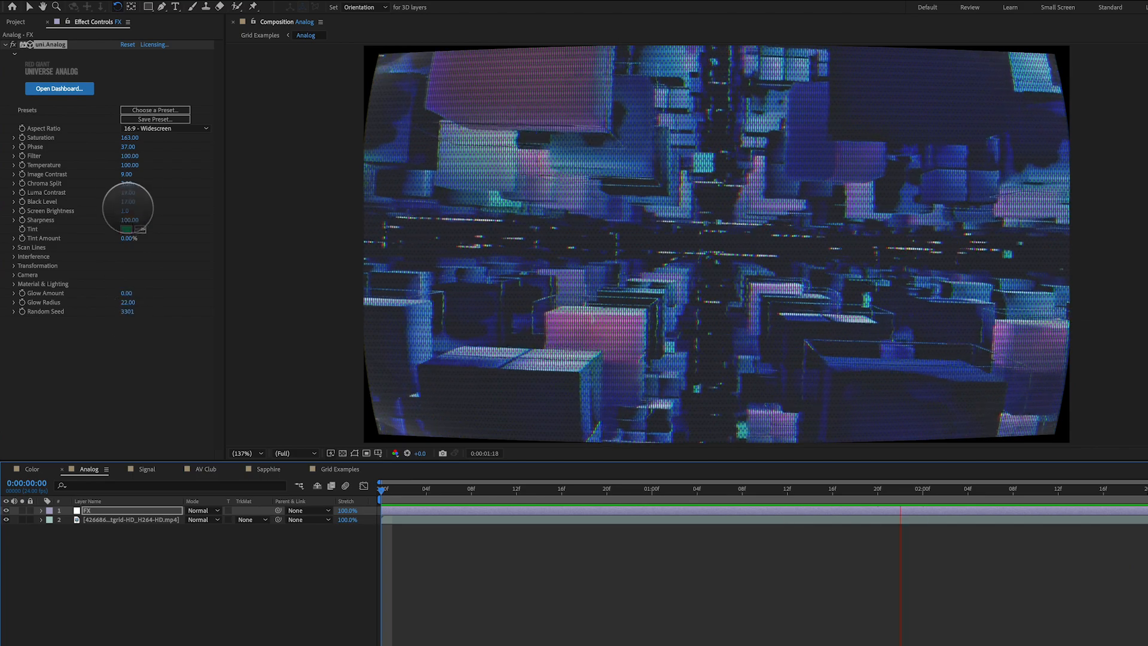
# - On the Signal composition set uni.Signal's cutoff filter to 88 and enable Destruction
pyautogui.click(145, 469)
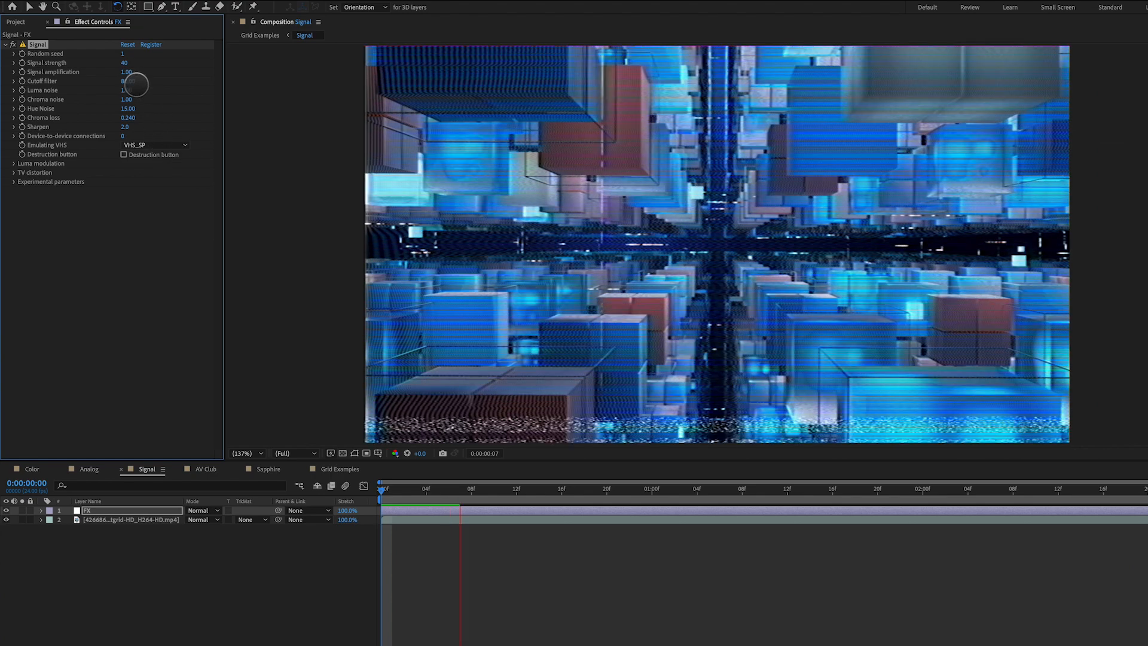
pyautogui.click(154, 145)
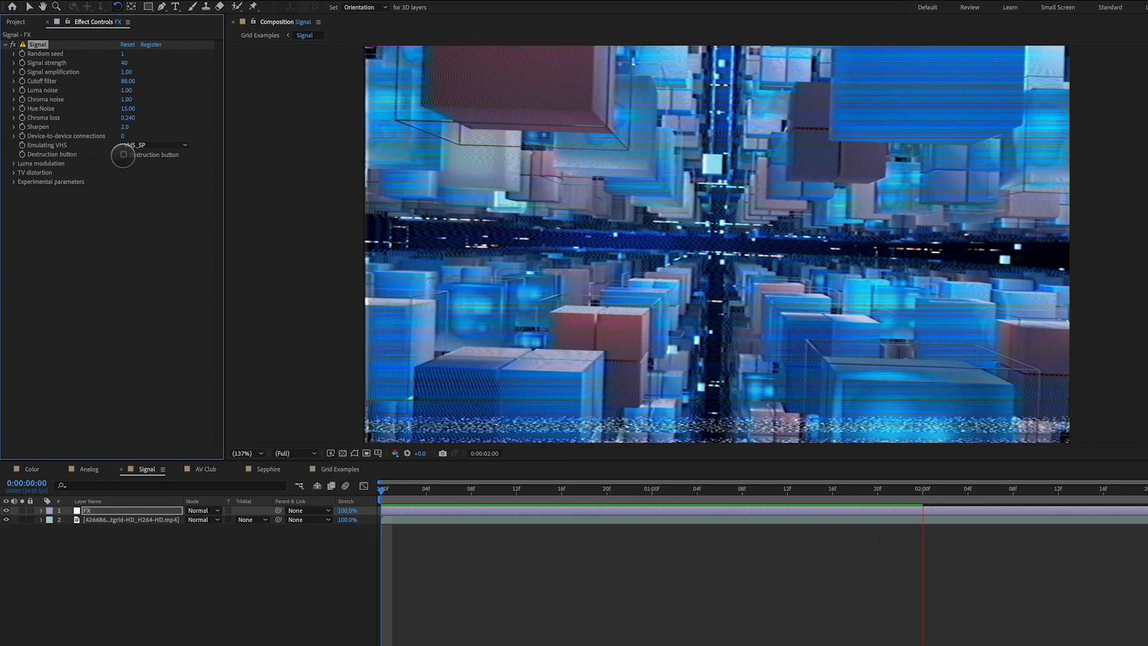
pyautogui.click(204, 469)
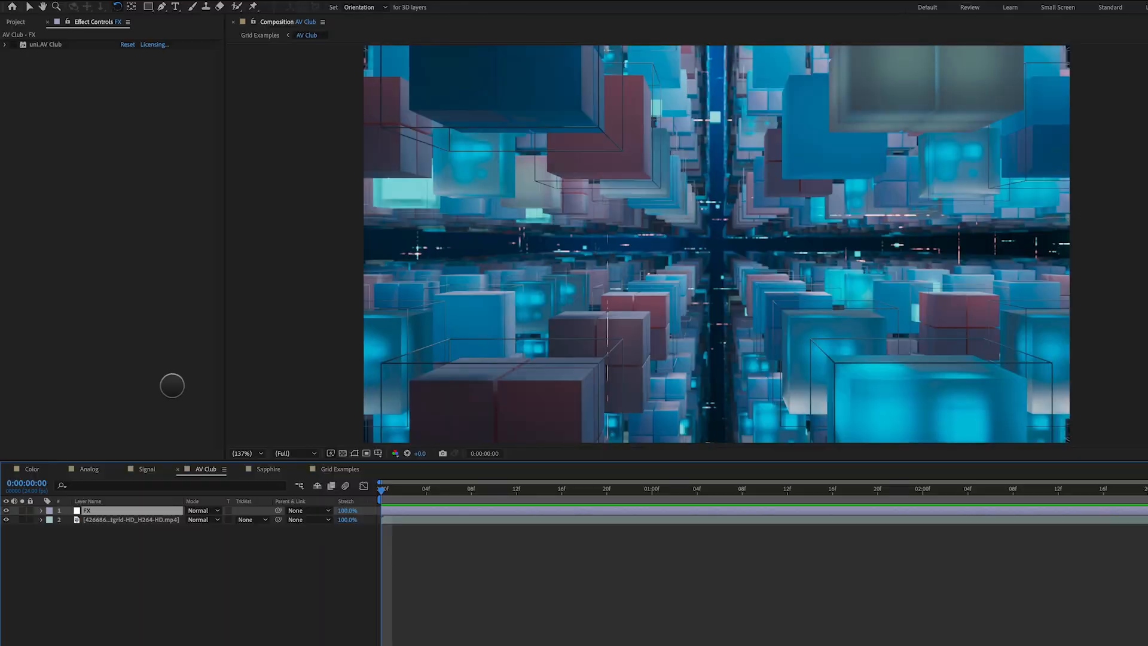
pyautogui.moveTo(62, 135)
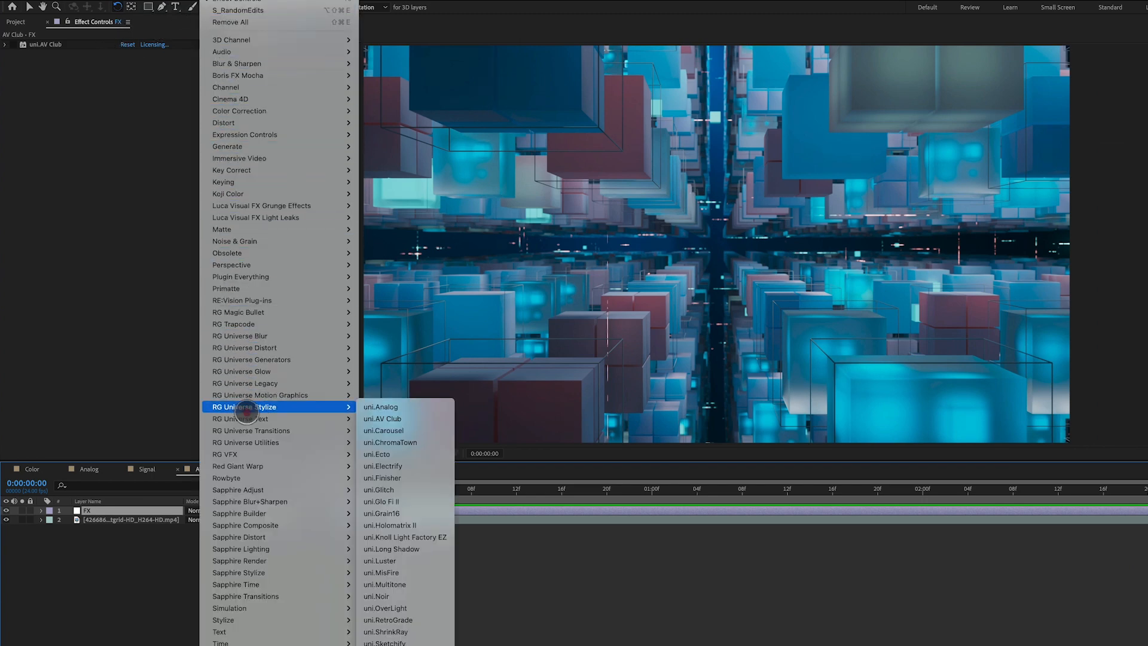
pyautogui.moveTo(405, 418)
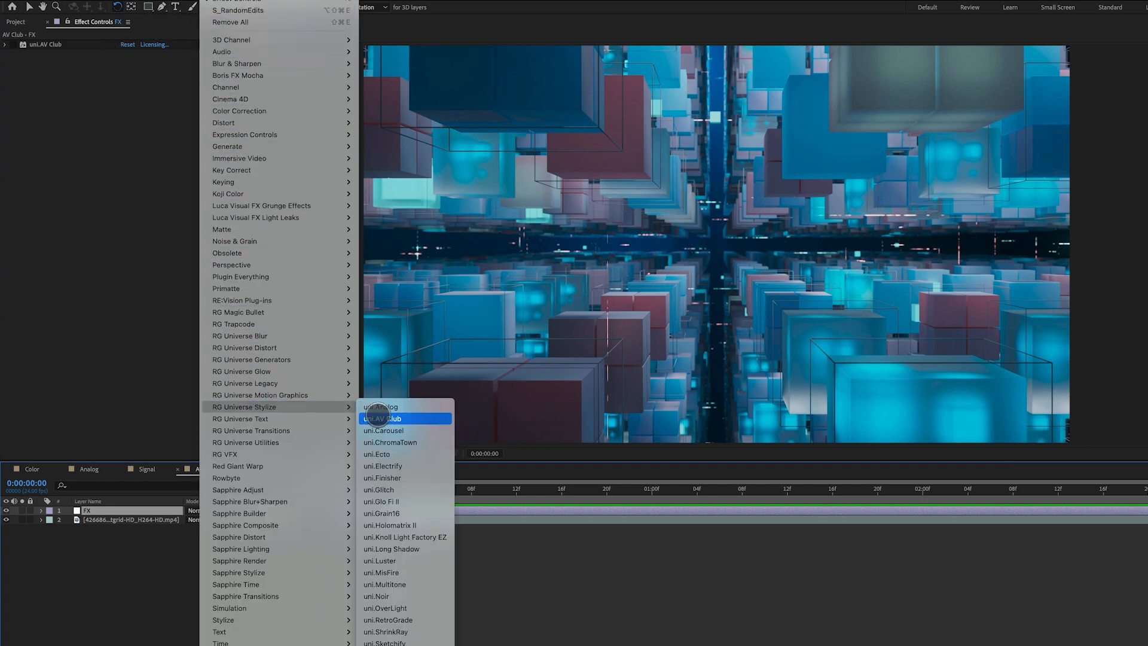
# - Apply uni.AV Club from RG Universe Stylize to the AV Club FX layer
pyautogui.click(384, 419)
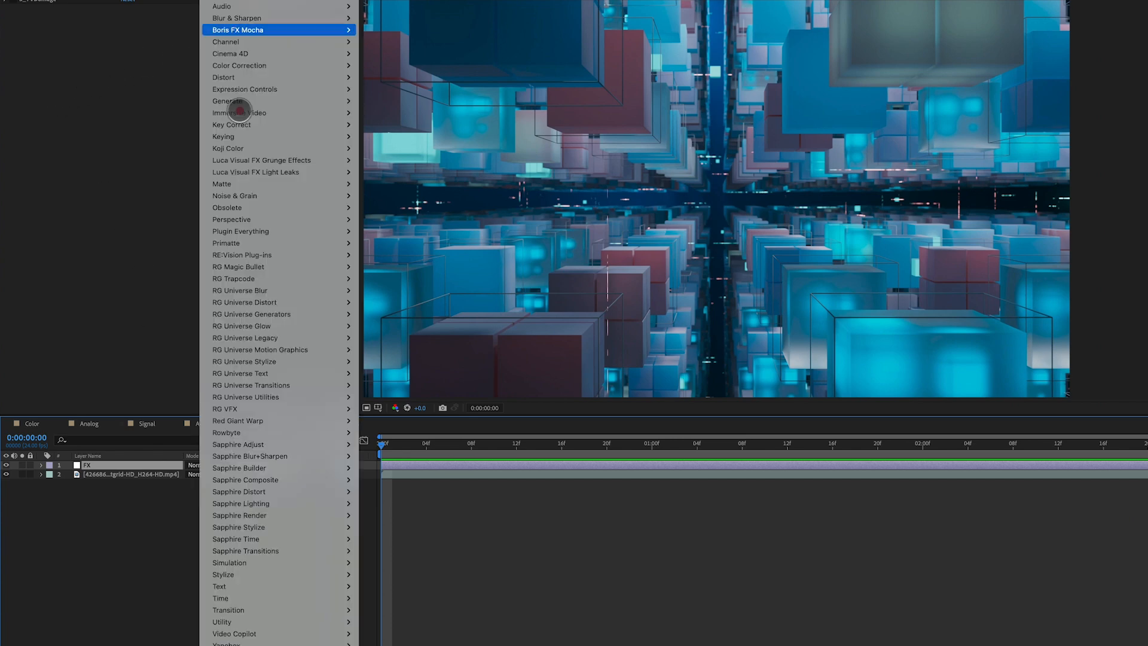
pyautogui.moveTo(279, 551)
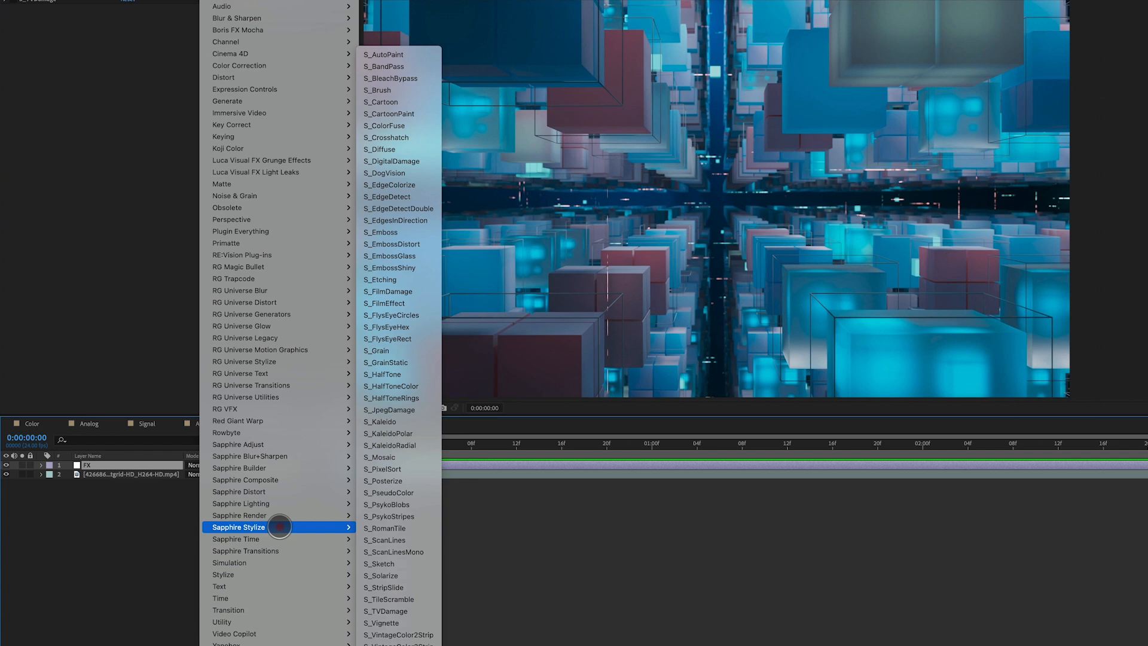
pyautogui.moveTo(388, 612)
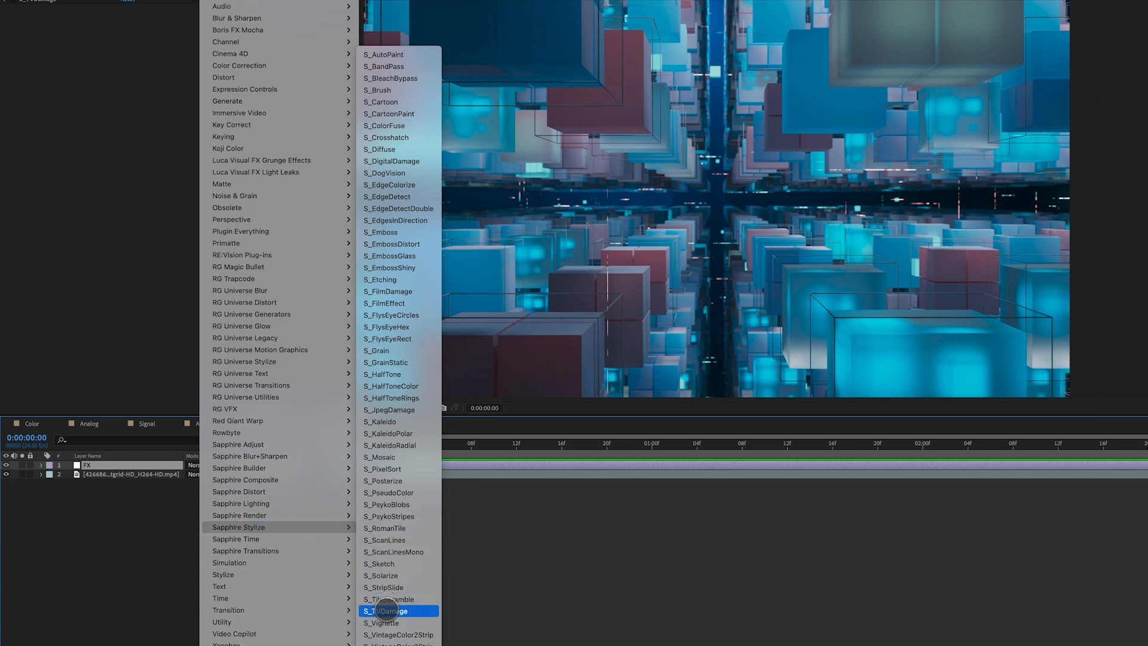
# - Apply Sapphire S_TVDamage to the FX layer and start its Load Preset browser
pyautogui.click(386, 611)
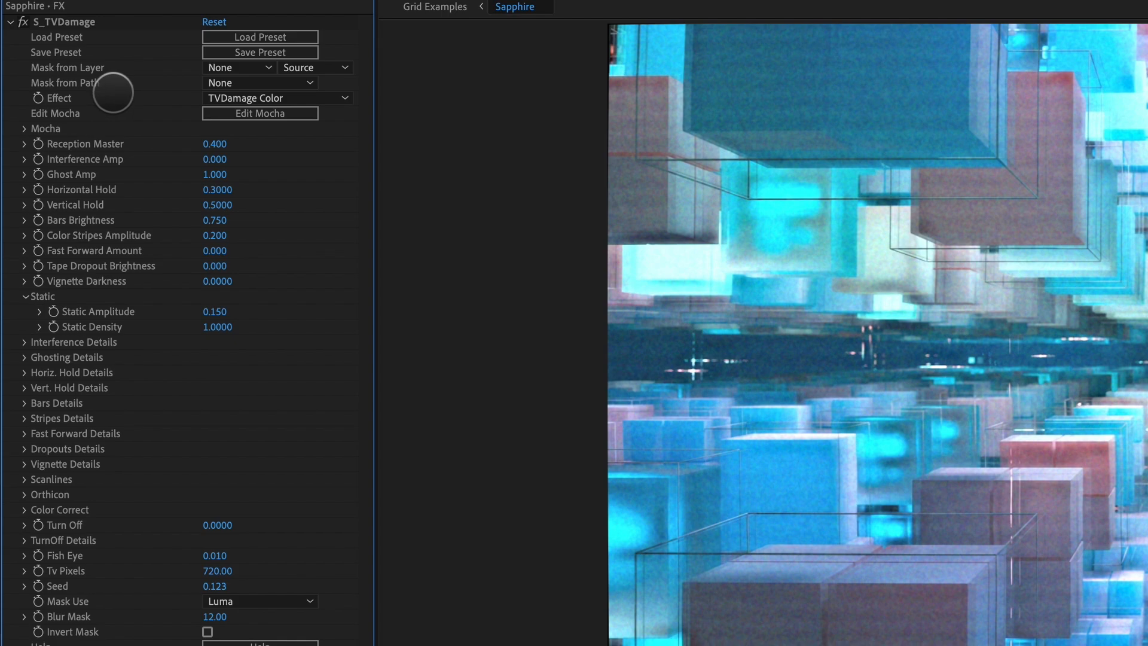
pyautogui.click(259, 37)
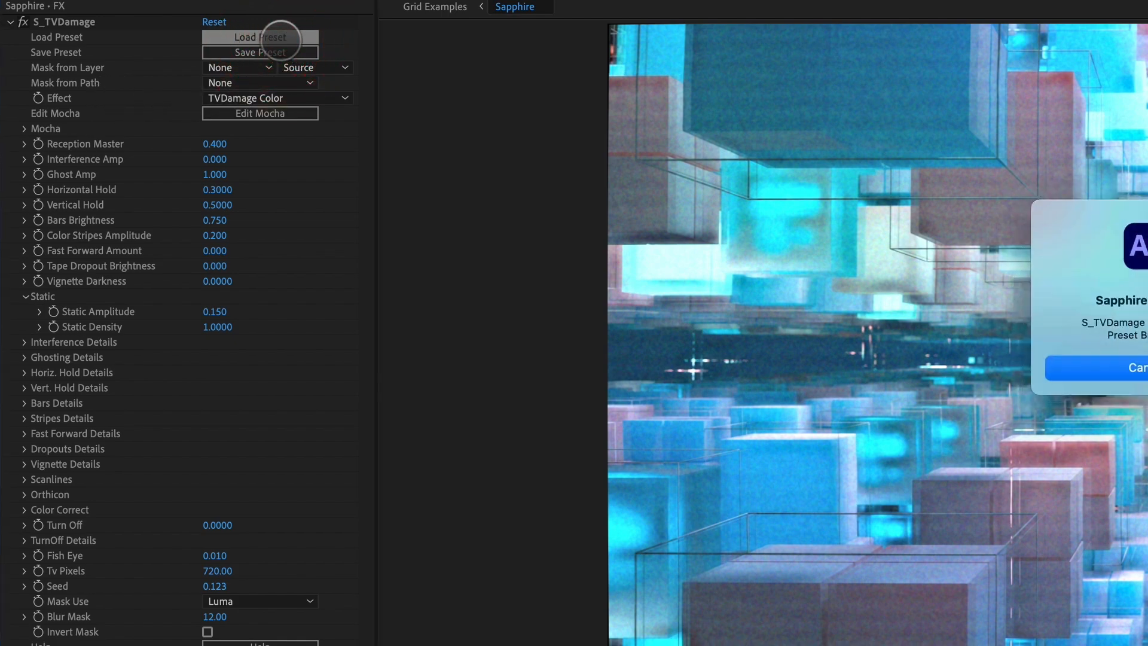
# - Preview the 70s TV and Cool TV presets in the Sapphire browser with playback
pyautogui.click(259, 37)
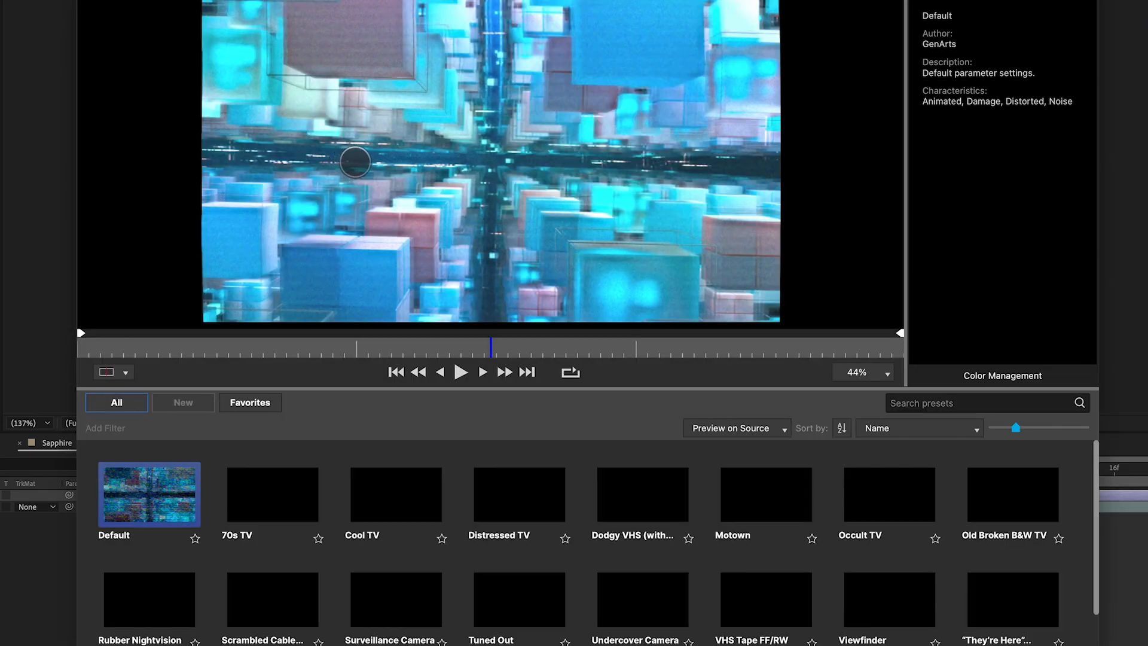
pyautogui.click(272, 494)
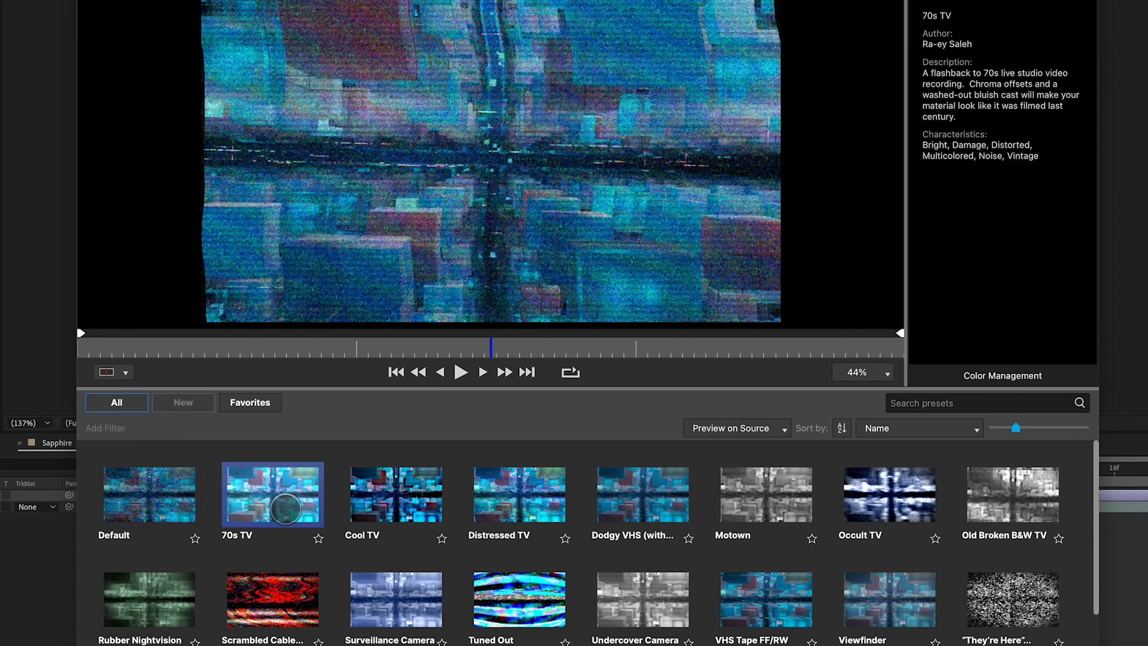
pyautogui.click(396, 494)
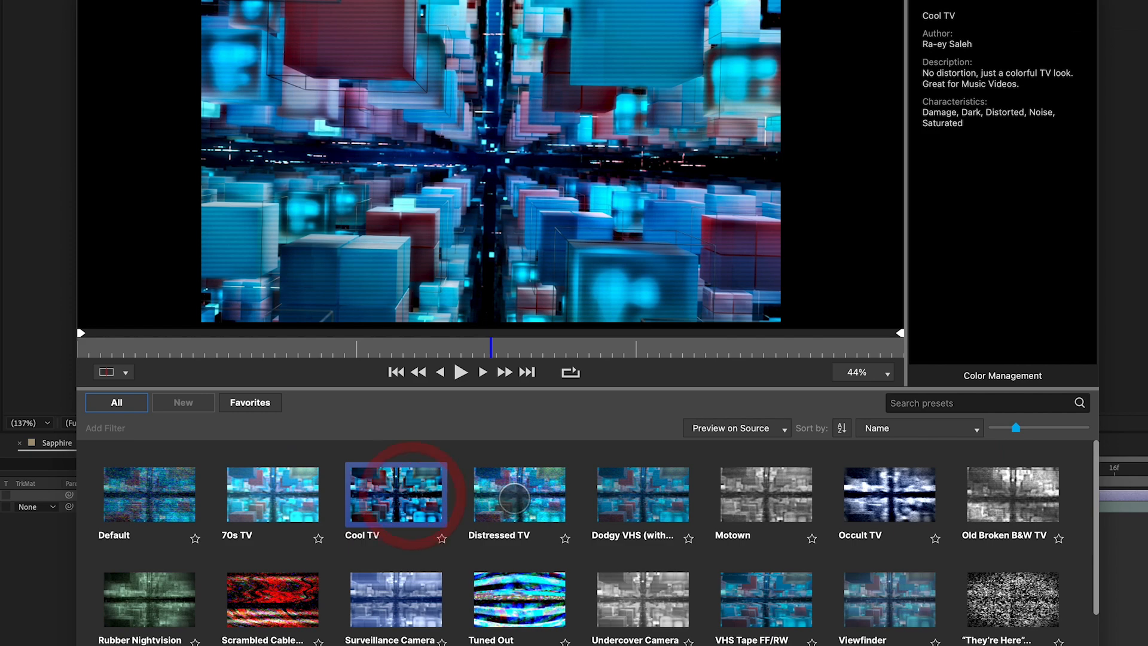
pyautogui.click(518, 494)
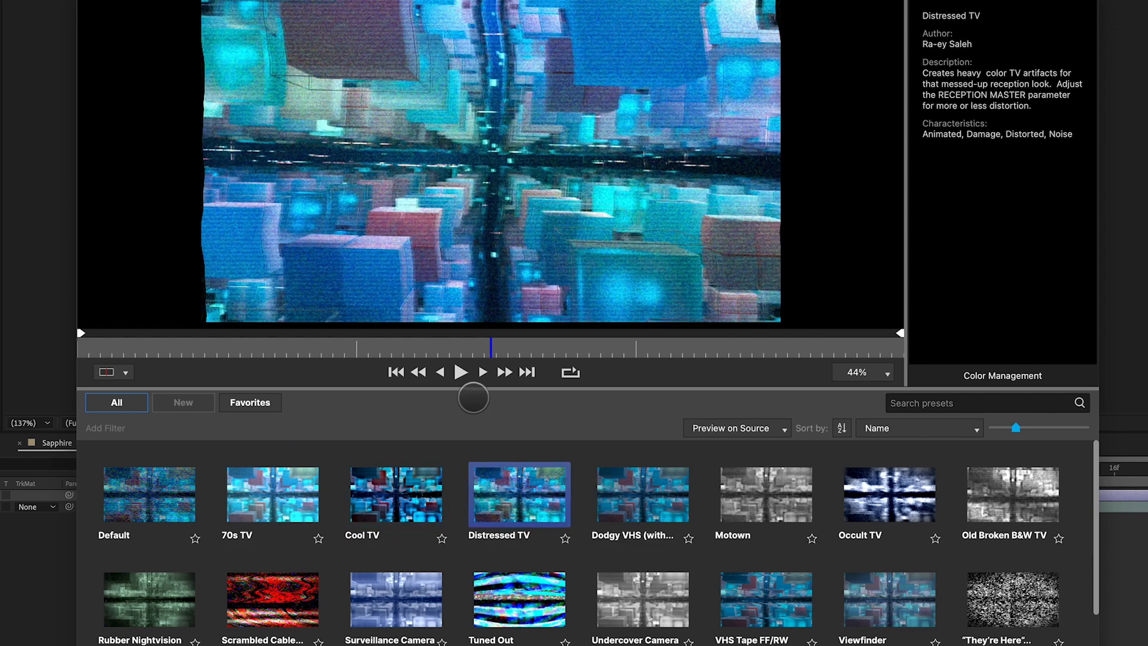
pyautogui.click(461, 372)
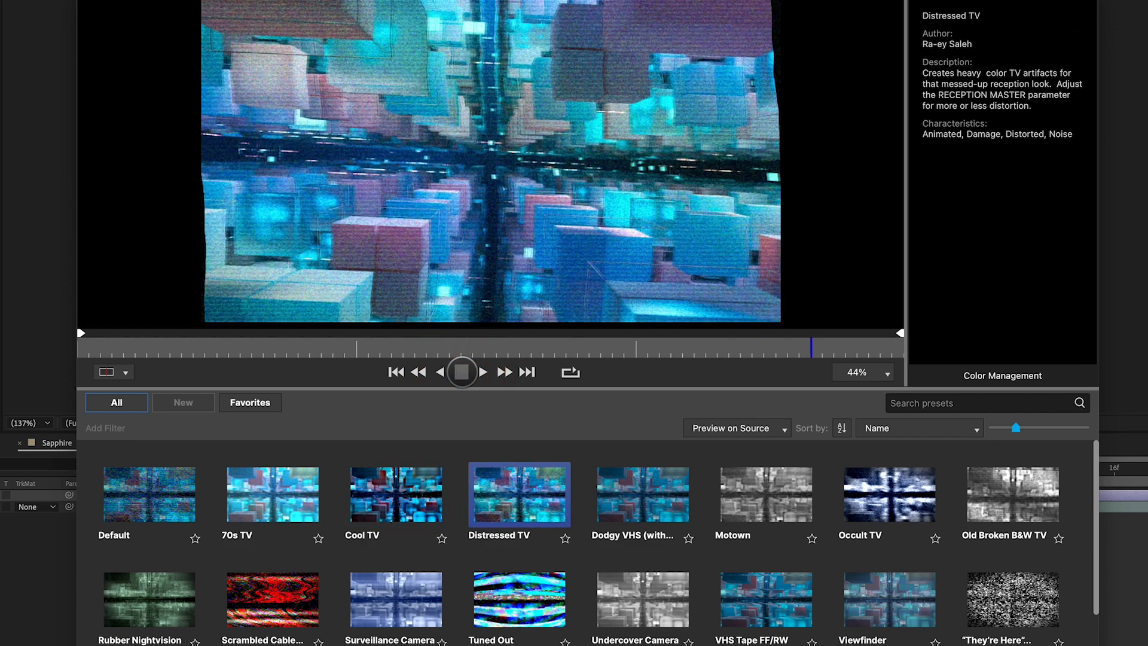
pyautogui.click(462, 372)
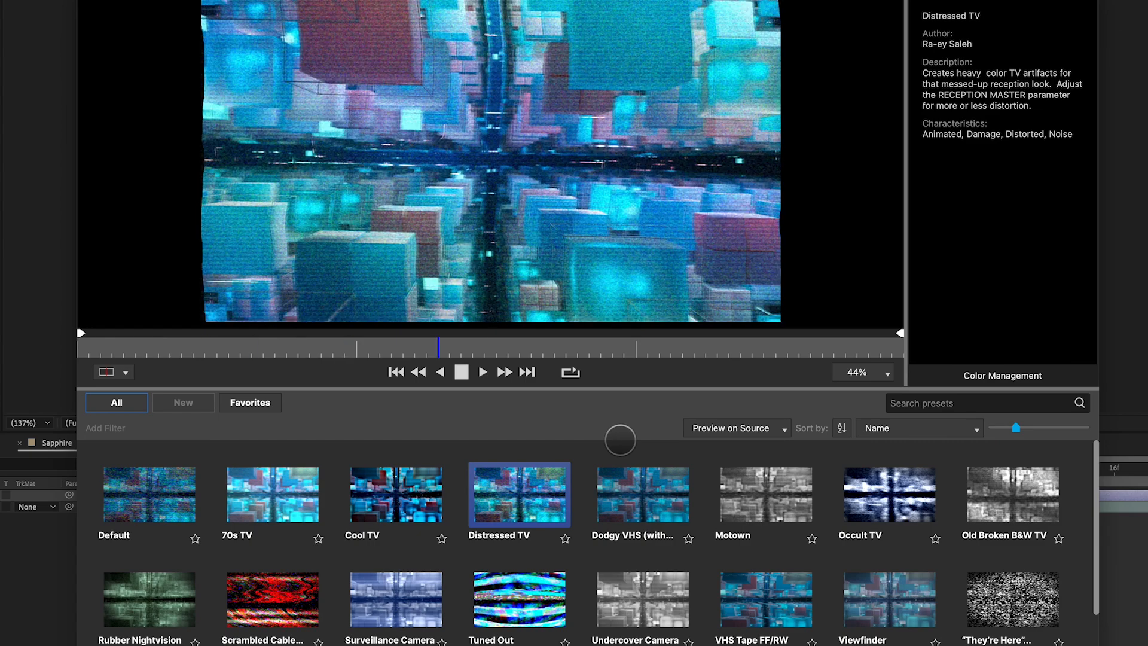
# - Preview Distressed TV, Dodgy VHS and VHS Tape FF/RW presets, ending on VHS Tape FF/RW
pyautogui.click(641, 494)
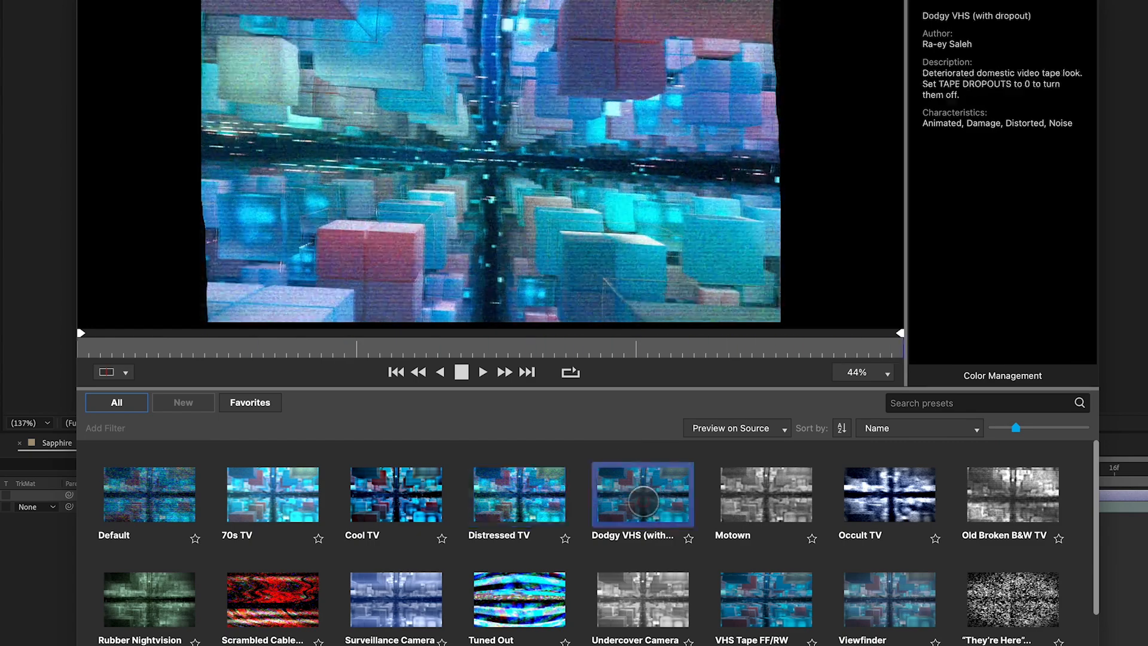
pyautogui.click(889, 494)
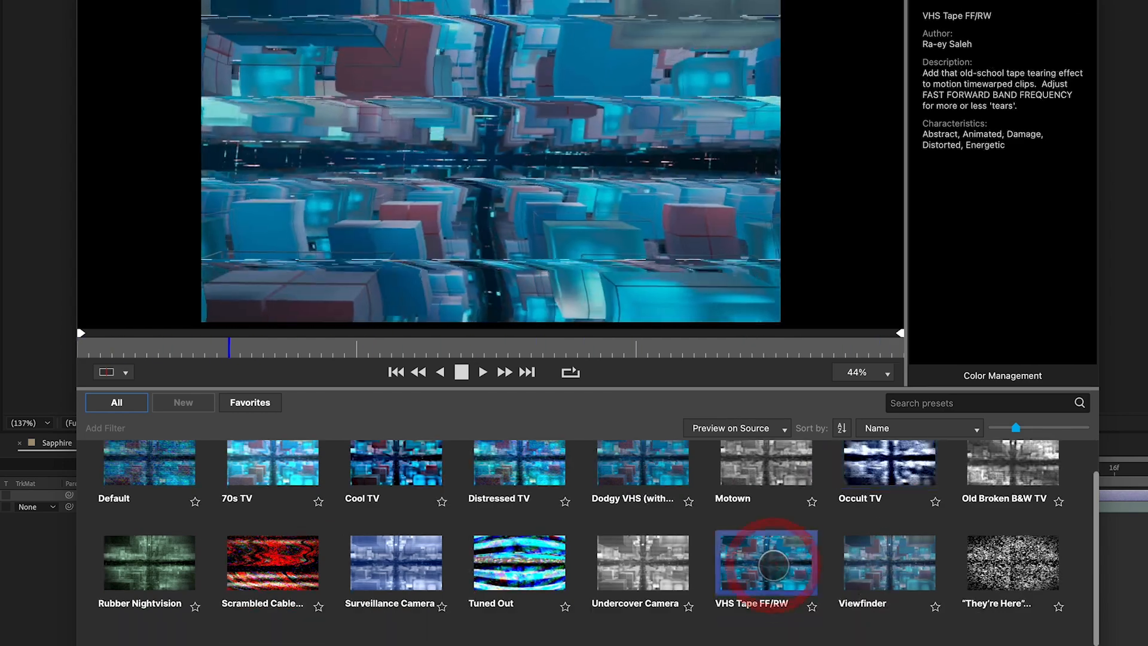
pyautogui.click(396, 563)
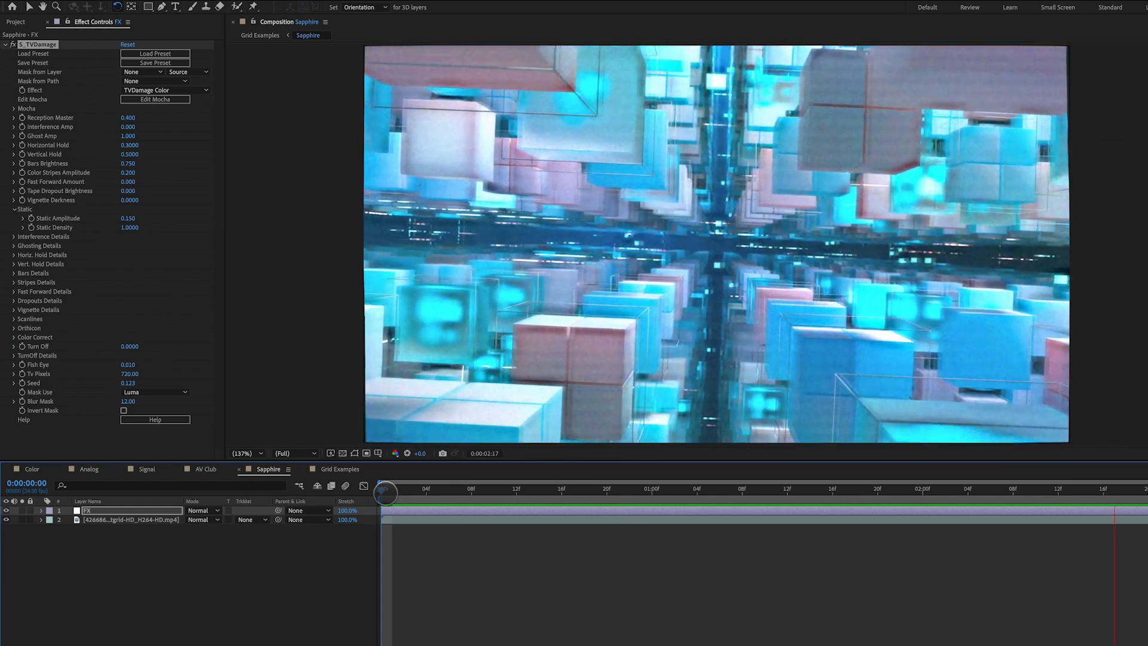
# - Switch to the Grid Examples composition showing all five treated looks side by side
pyautogui.click(334, 469)
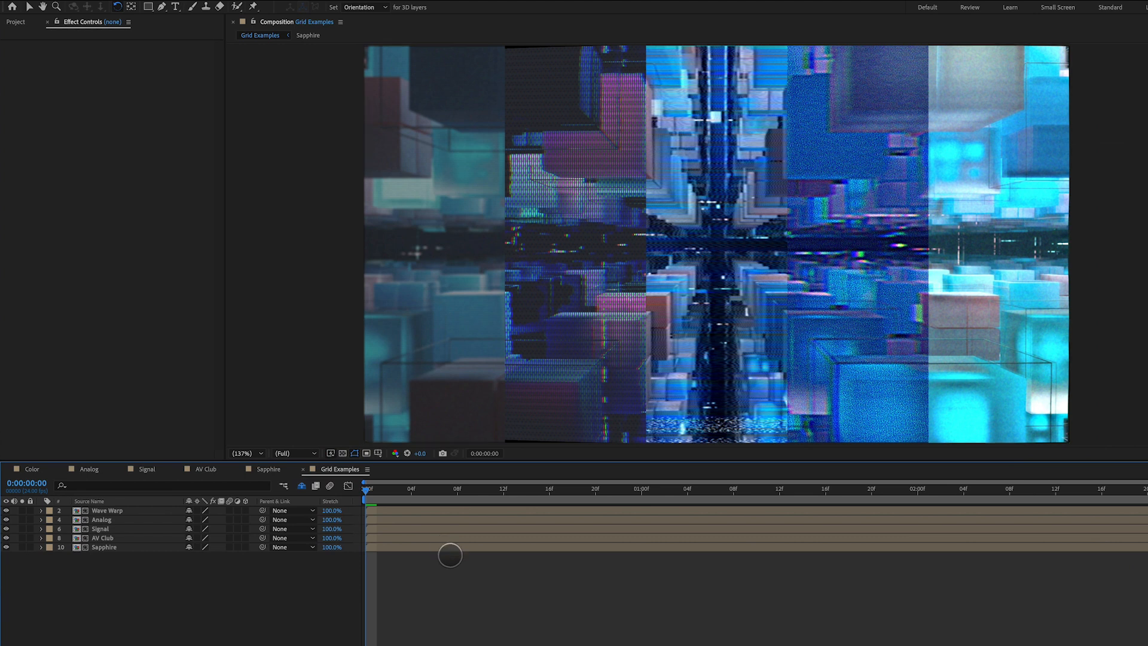